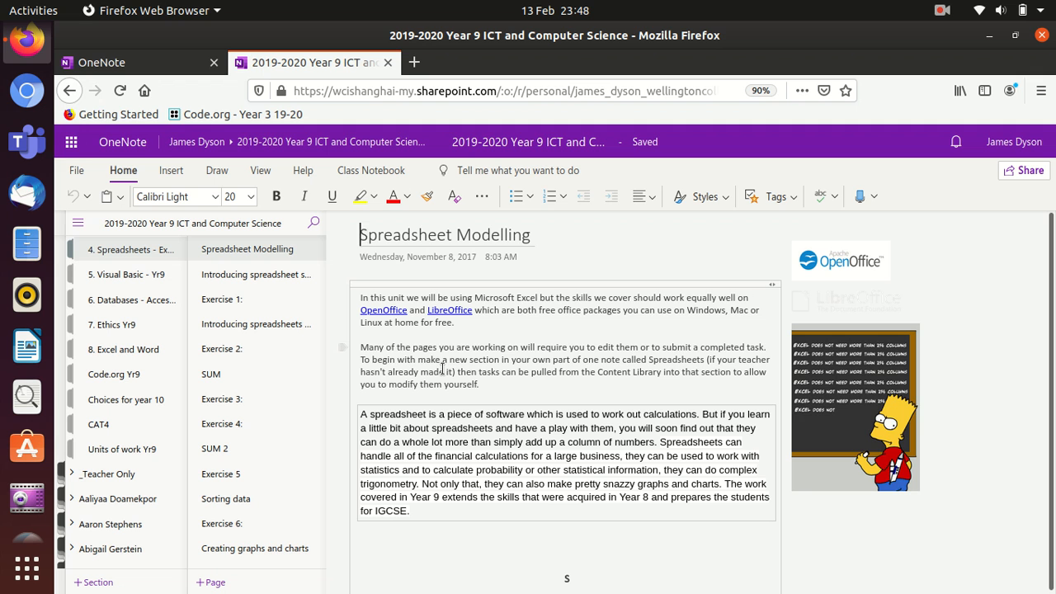
{"action": "mouse_move", "coordinate": [419, 370]}
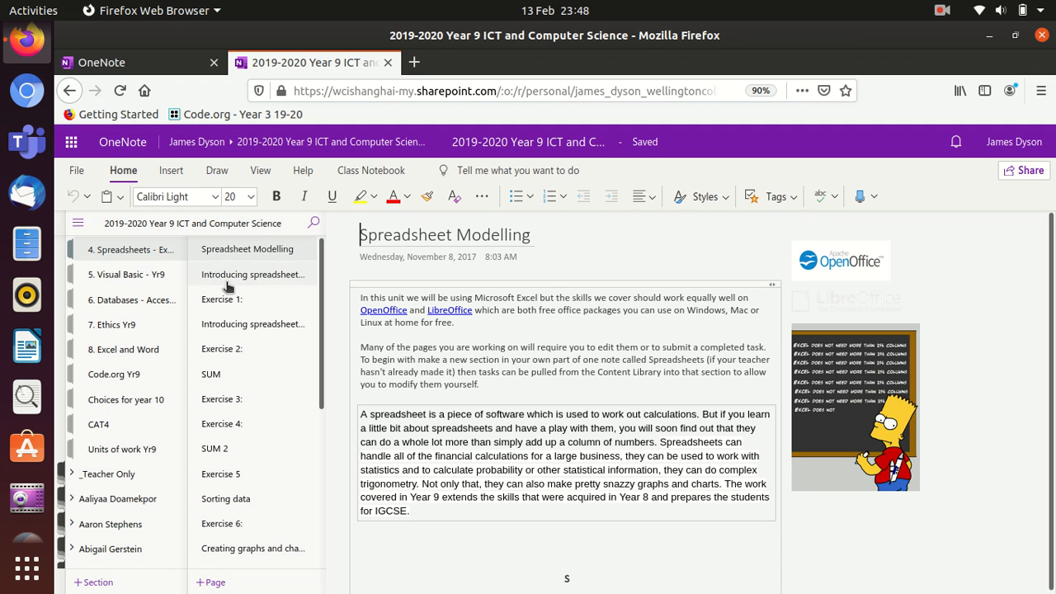
Select the 'Introducing spreadsheet software' page in the Spreadsheets section page list
{"action": "left_click", "coordinate": [254, 273]}
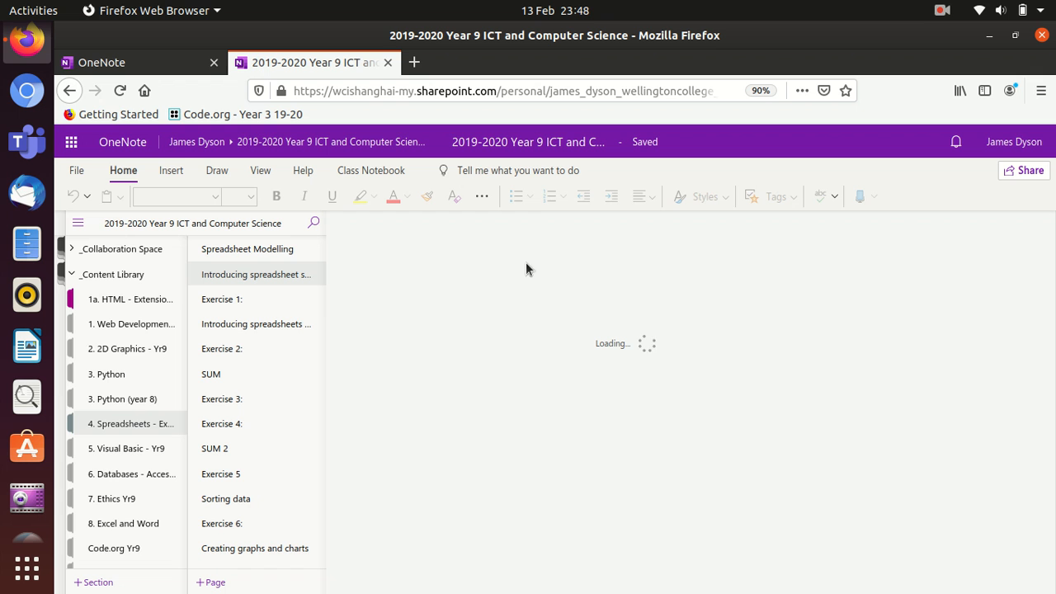
{"action": "mouse_move", "coordinate": [676, 402]}
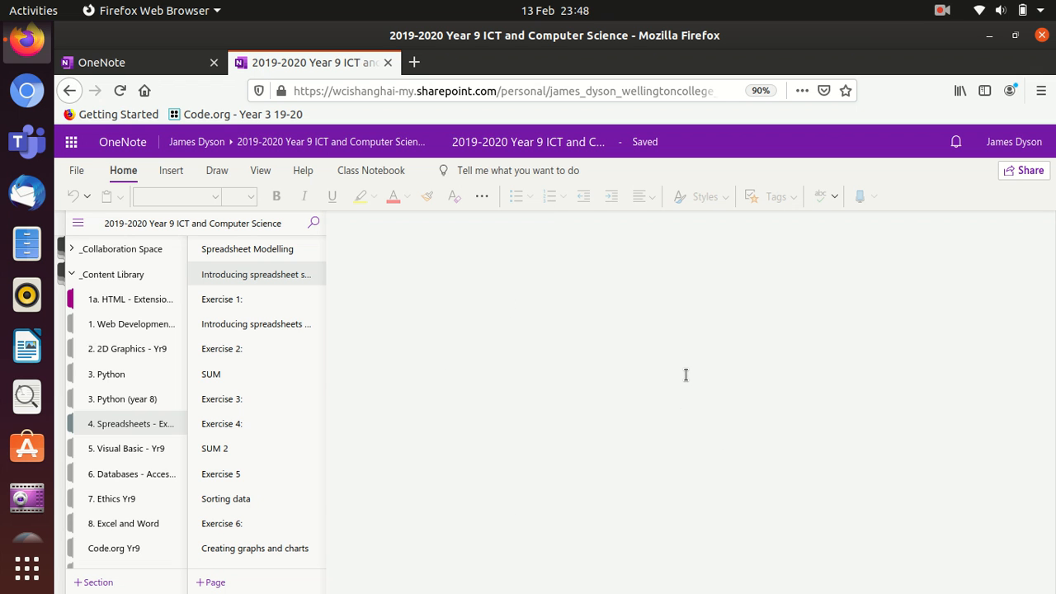
Scroll down the Introducing spreadsheet software page to the annotated spreadsheet screenshot
{"action": "left_click", "coordinate": [254, 274]}
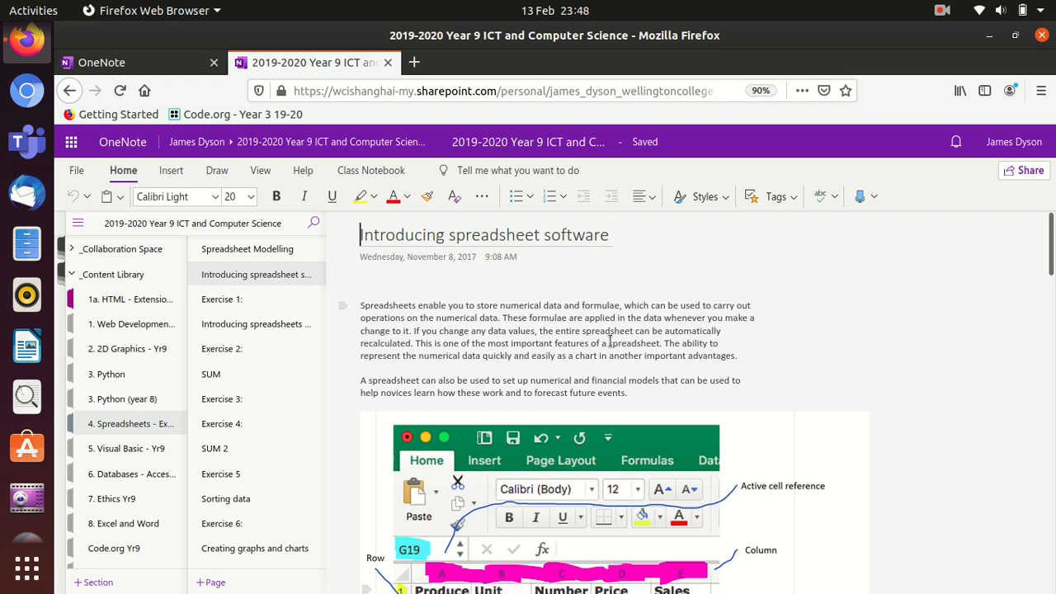
{"action": "scroll", "scroll_direction": "down", "scroll_amount": 3}
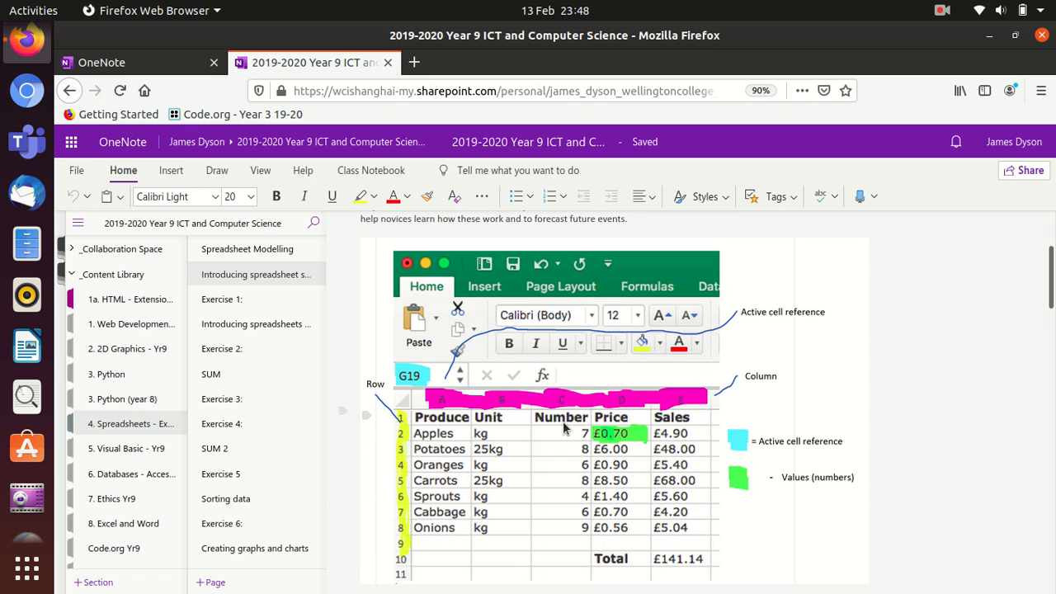
{"action": "mouse_move", "coordinate": [452, 514]}
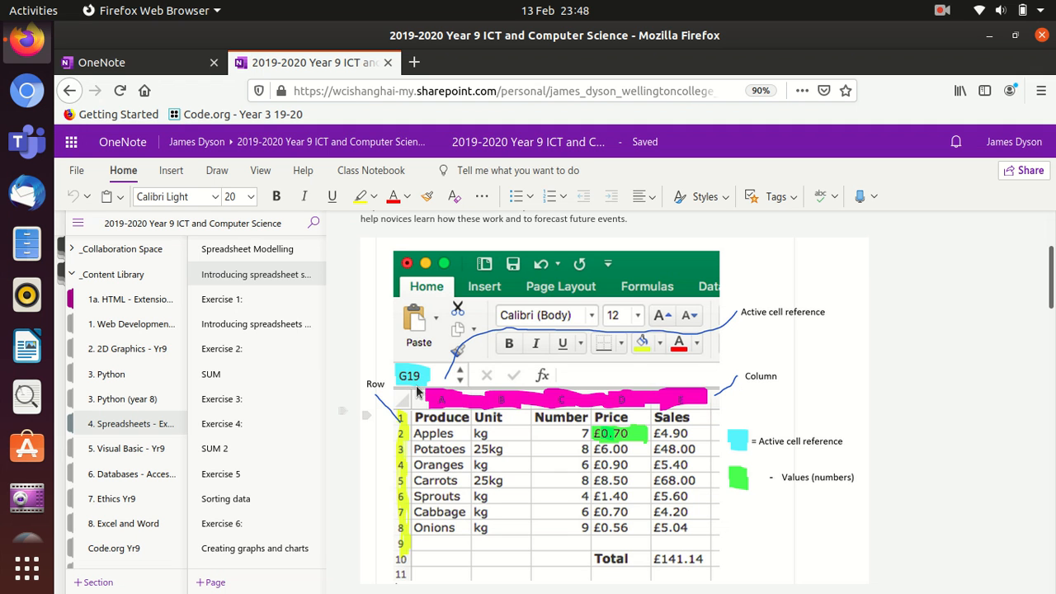
{"action": "mouse_move", "coordinate": [291, 356]}
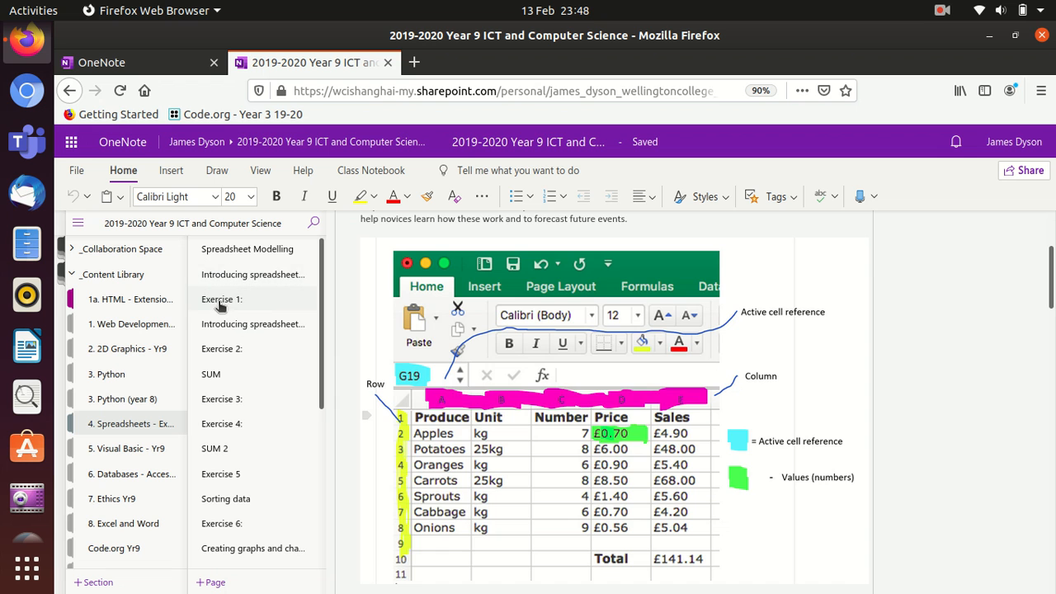
Open the 'Exercise 1:' page and place the cursor in its body of numbered questions
{"action": "left_click", "coordinate": [222, 298]}
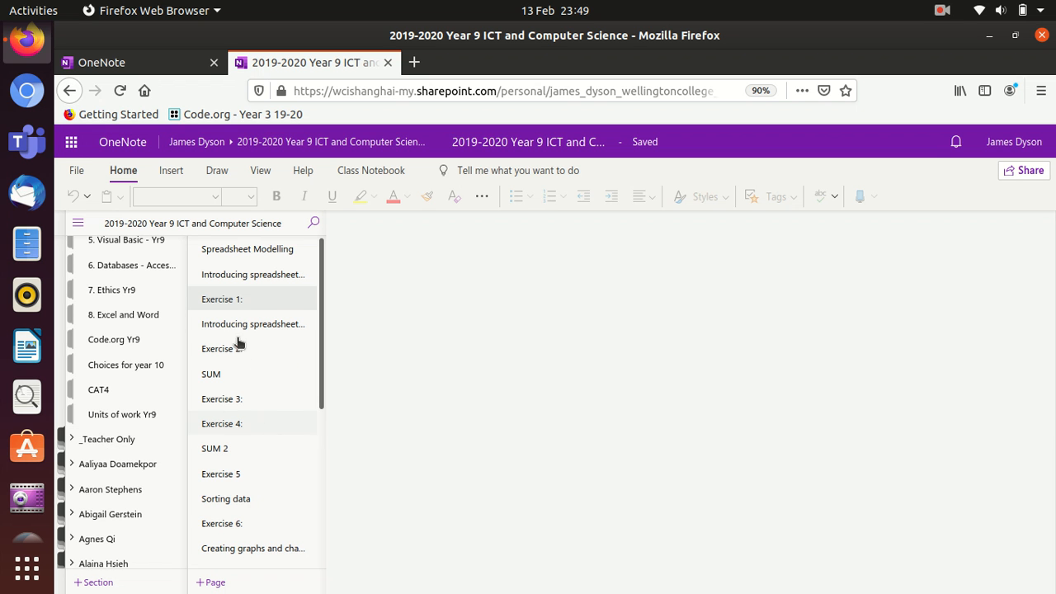
{"action": "left_click", "coordinate": [221, 299]}
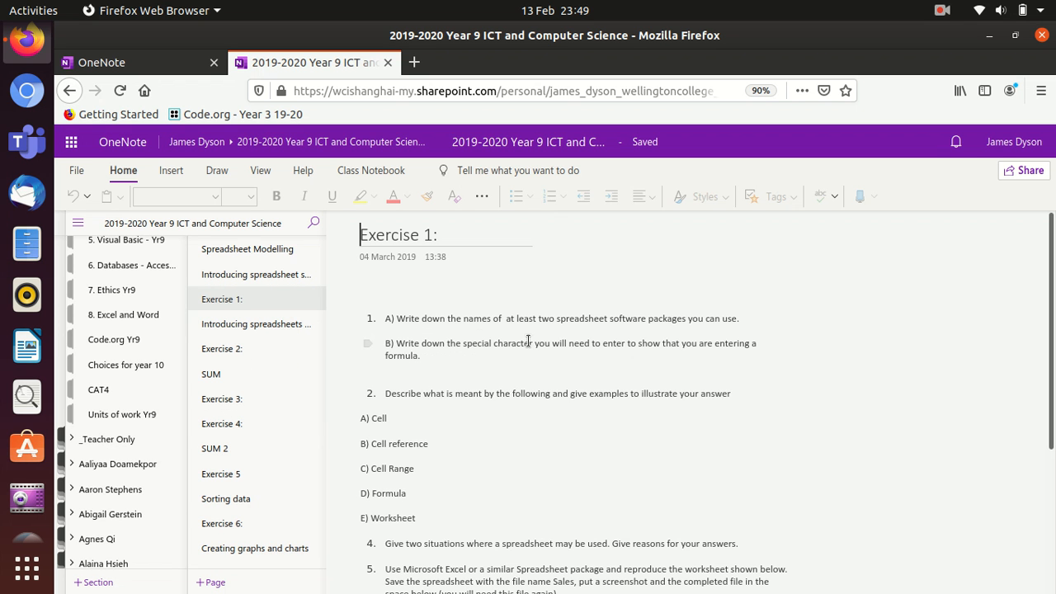
{"action": "left_click", "coordinate": [416, 319]}
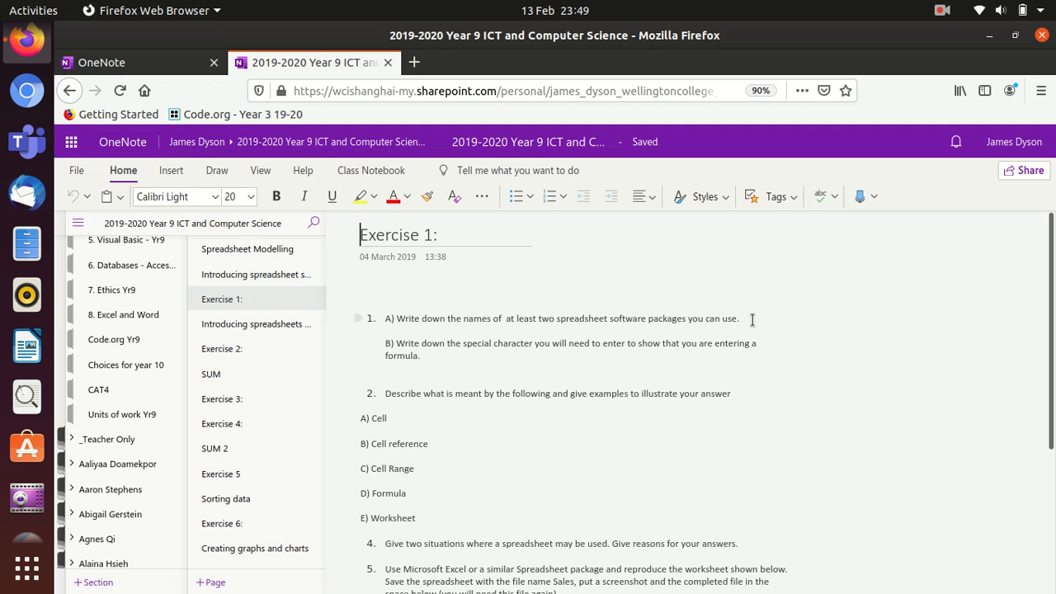
{"action": "mouse_move", "coordinate": [789, 316]}
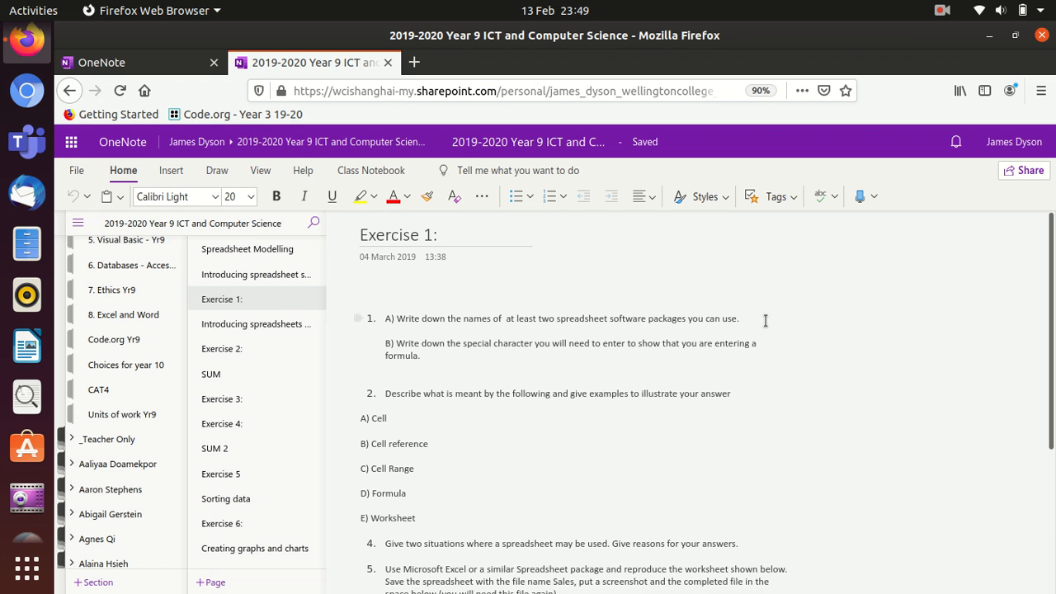
Scroll down Exercise 1 to question 5 and the Trinidad Wholesalers Ltd. worksheet image
{"action": "scroll", "scroll_direction": "down", "scroll_amount": 3}
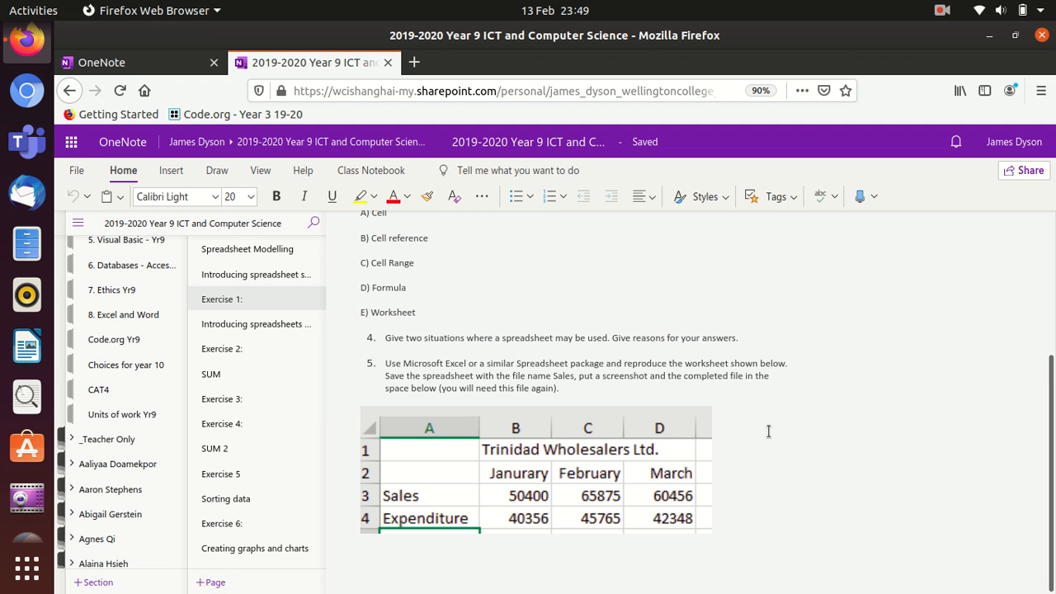
{"action": "mouse_move", "coordinate": [548, 480]}
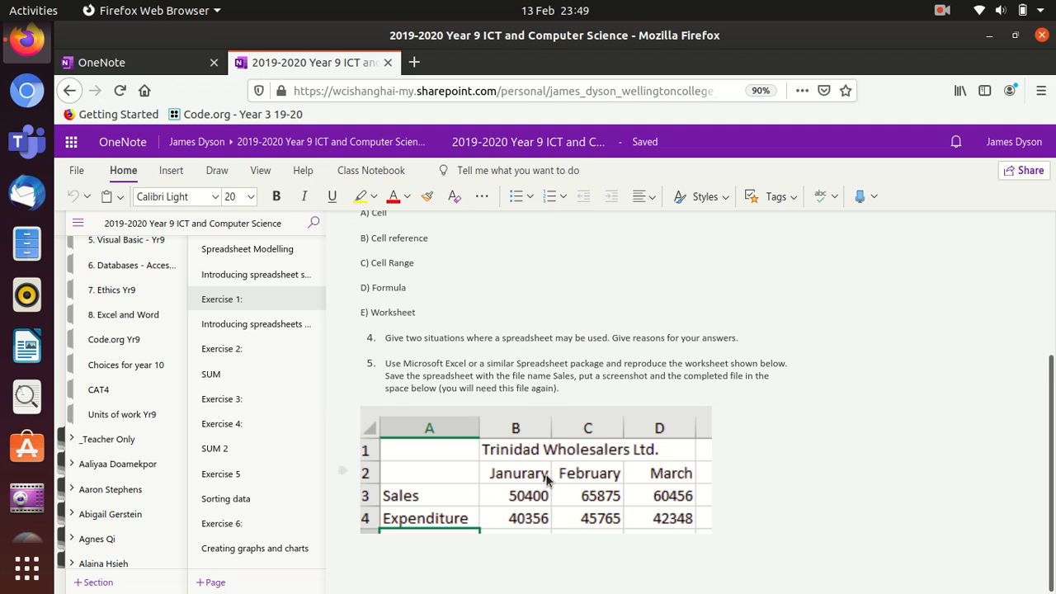
{"action": "mouse_move", "coordinate": [483, 482]}
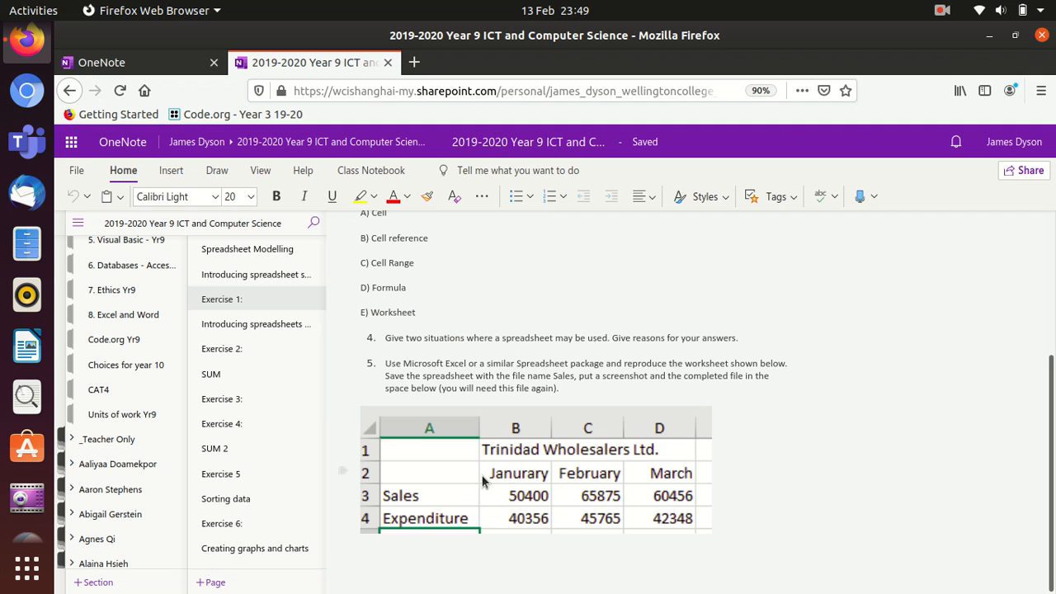
{"action": "mouse_move", "coordinate": [597, 422]}
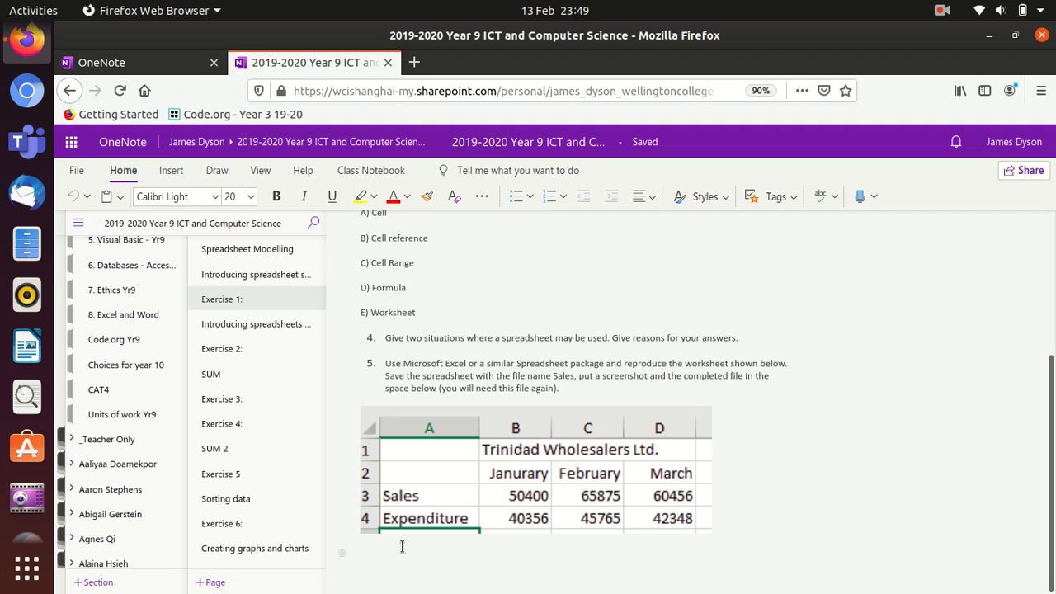
{"action": "mouse_move", "coordinate": [412, 472]}
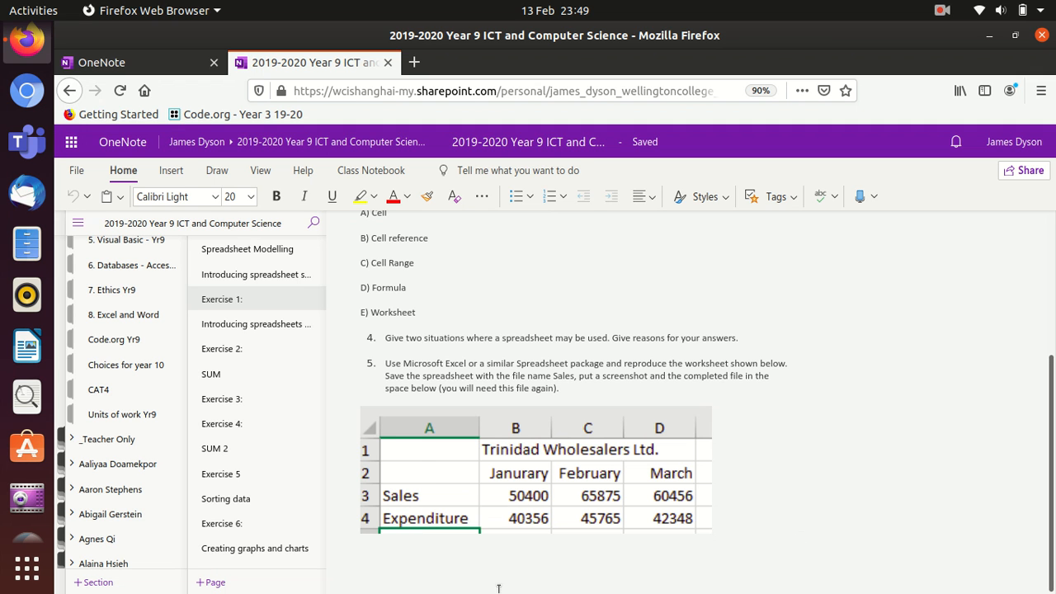
{"action": "mouse_move", "coordinate": [501, 480]}
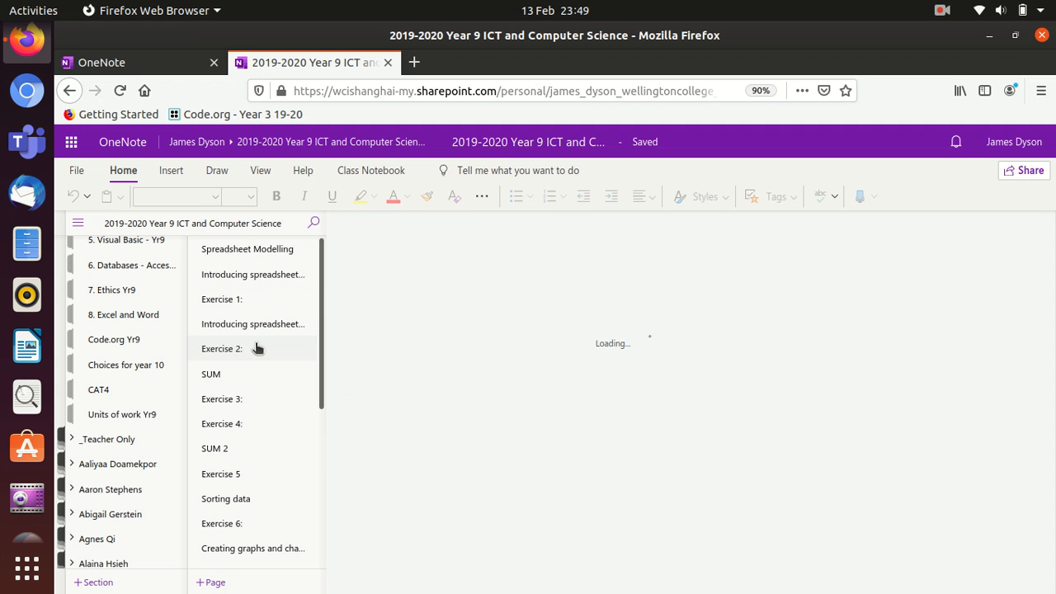
Open the 'Exercise 2:' page and scroll to its Trinidad Wholesalers 'Sales' editing instructions
{"action": "left_click", "coordinate": [221, 348]}
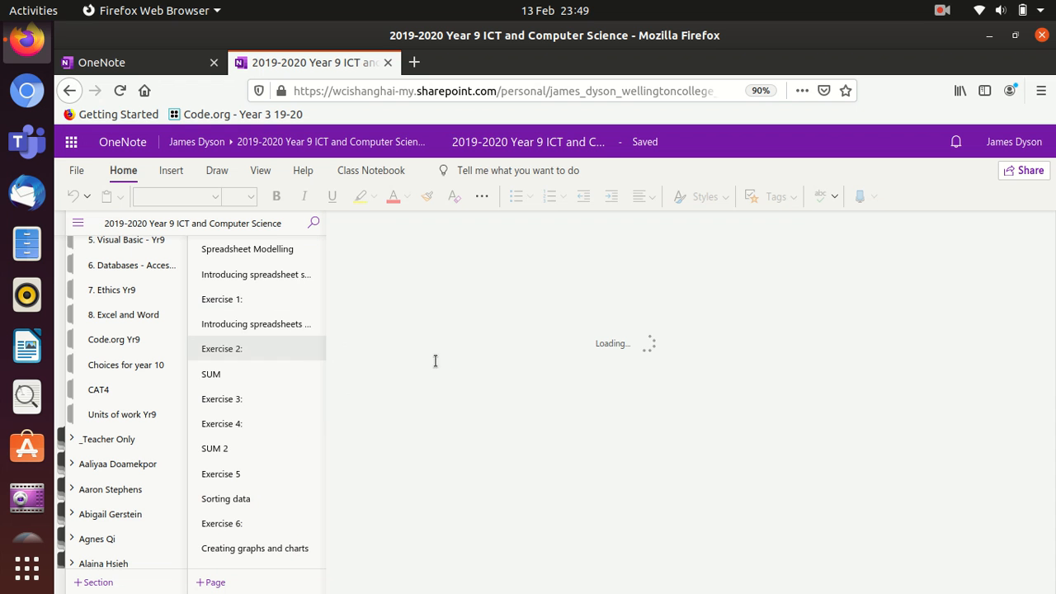
{"action": "left_click", "coordinate": [221, 348]}
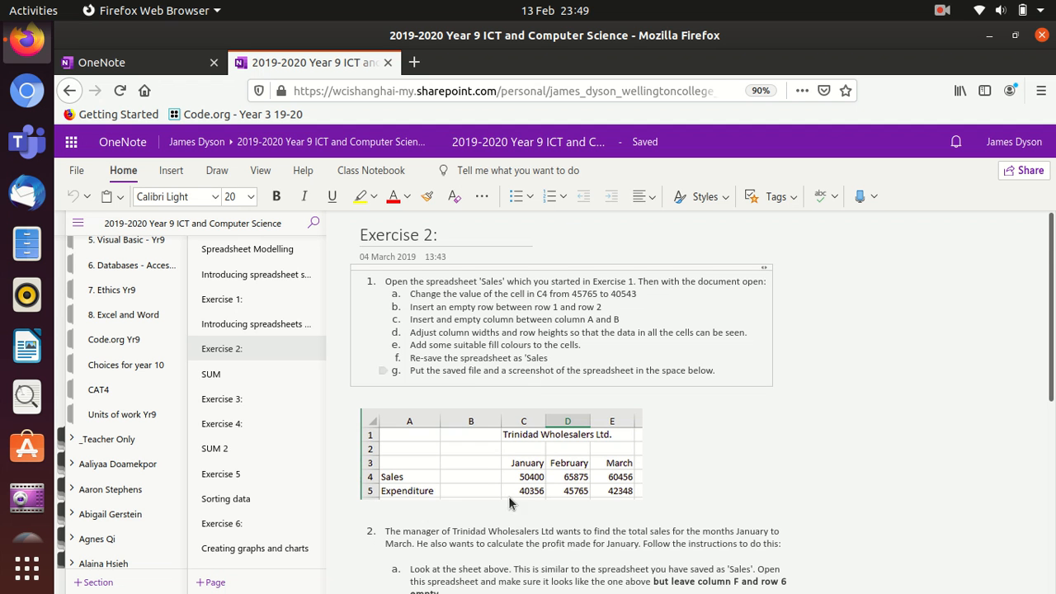
{"action": "scroll", "scroll_direction": "down", "scroll_amount": 3}
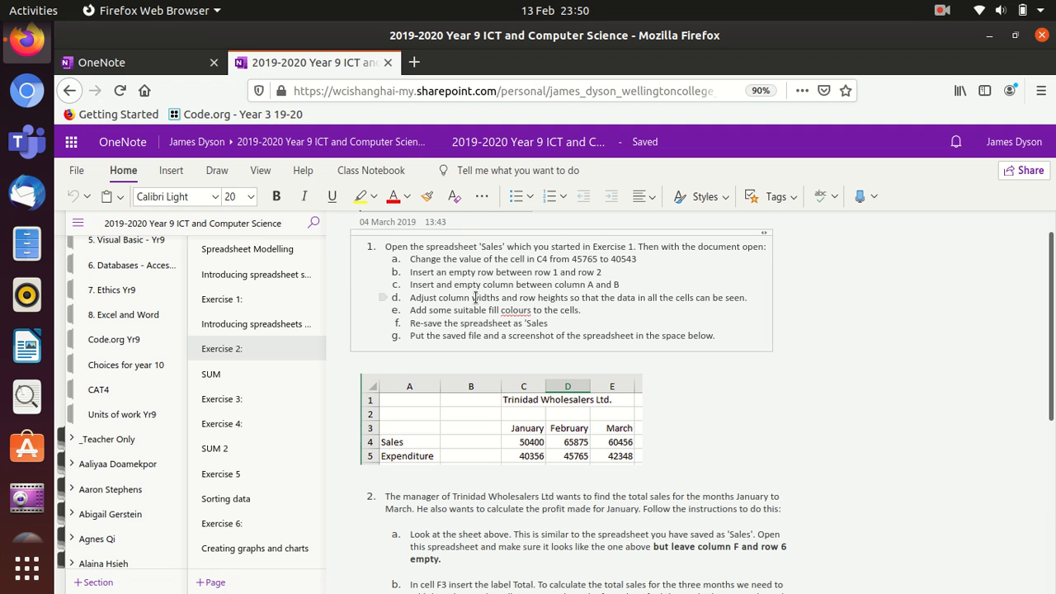
{"action": "mouse_move", "coordinate": [602, 422]}
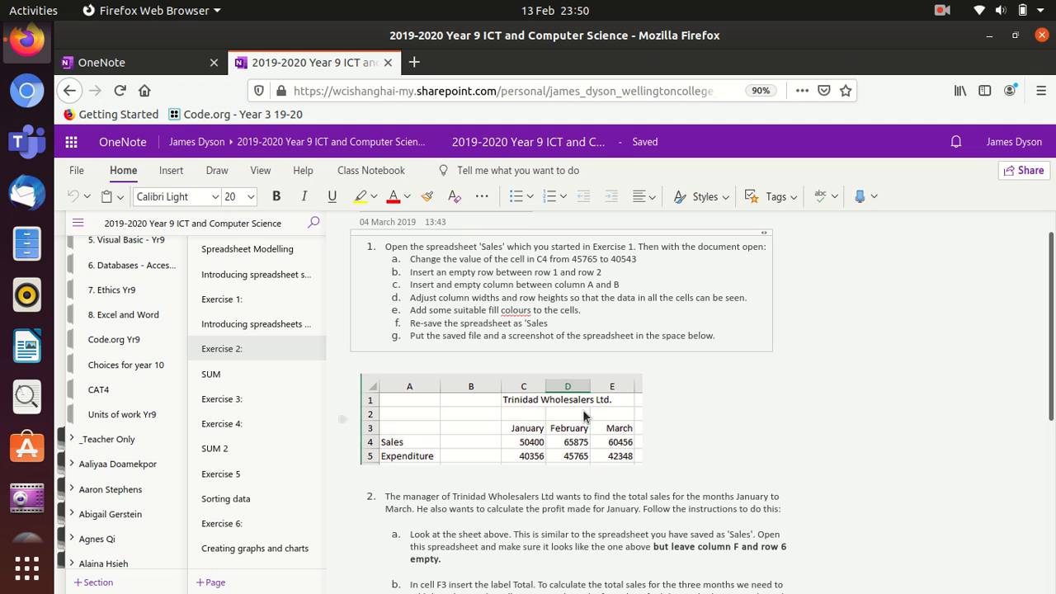
{"action": "mouse_move", "coordinate": [482, 360]}
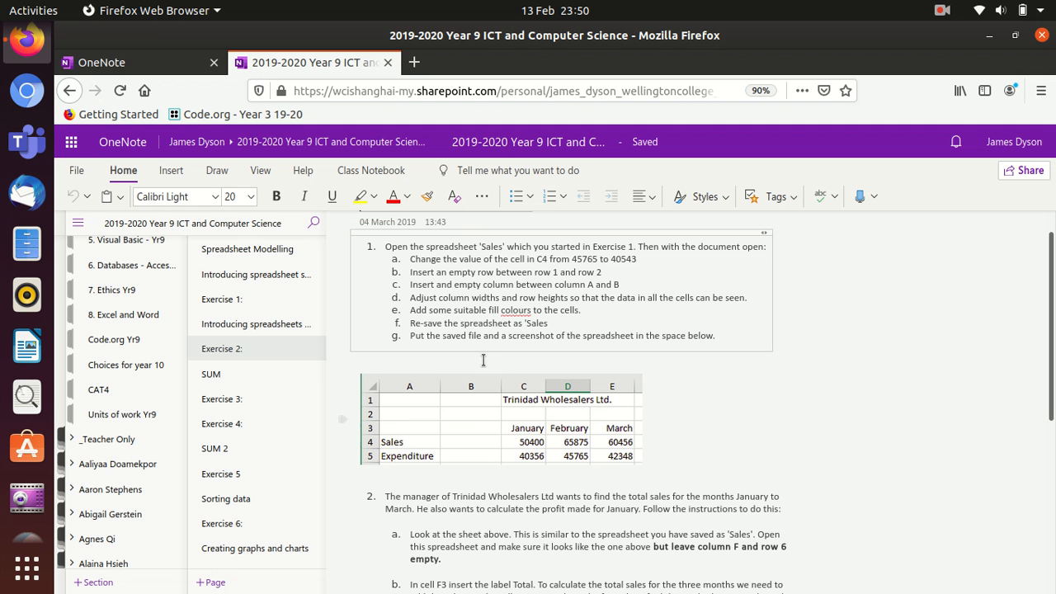
{"action": "mouse_move", "coordinate": [467, 447]}
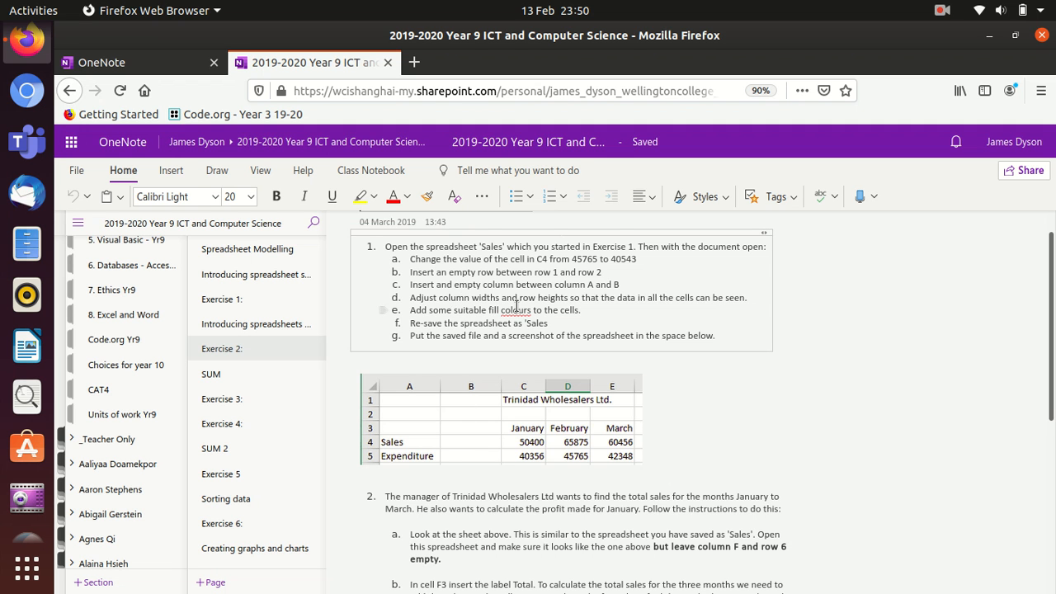
{"action": "mouse_move", "coordinate": [575, 412]}
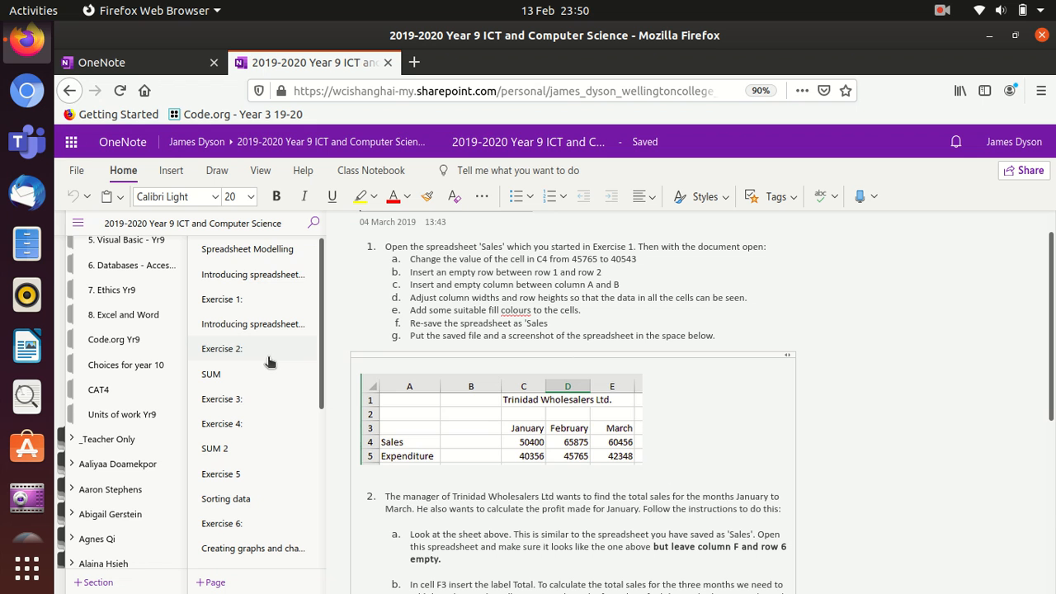
{"action": "mouse_move", "coordinate": [231, 452]}
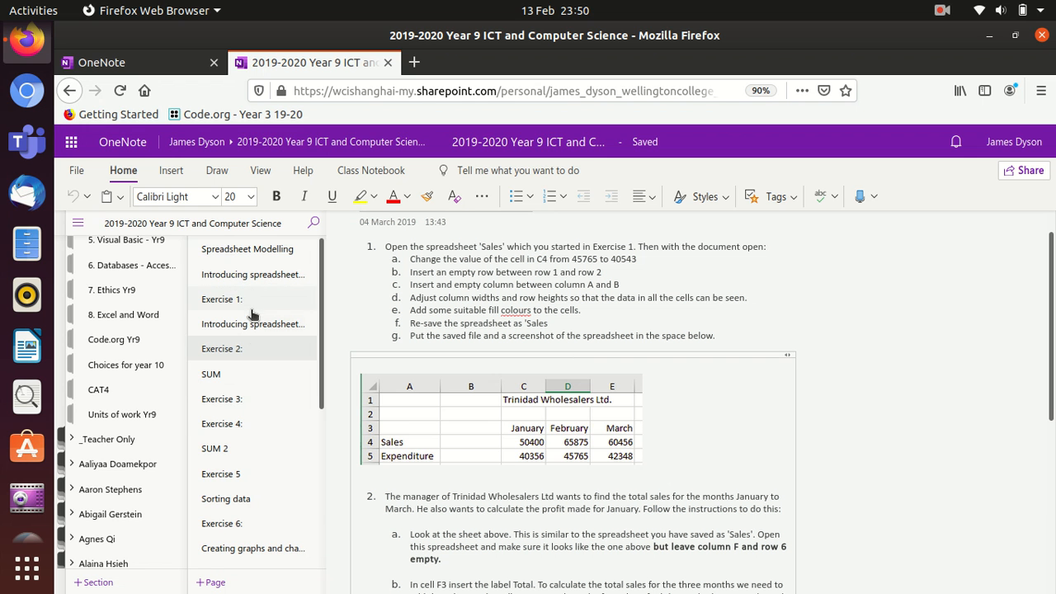
{"action": "mouse_move", "coordinate": [251, 363]}
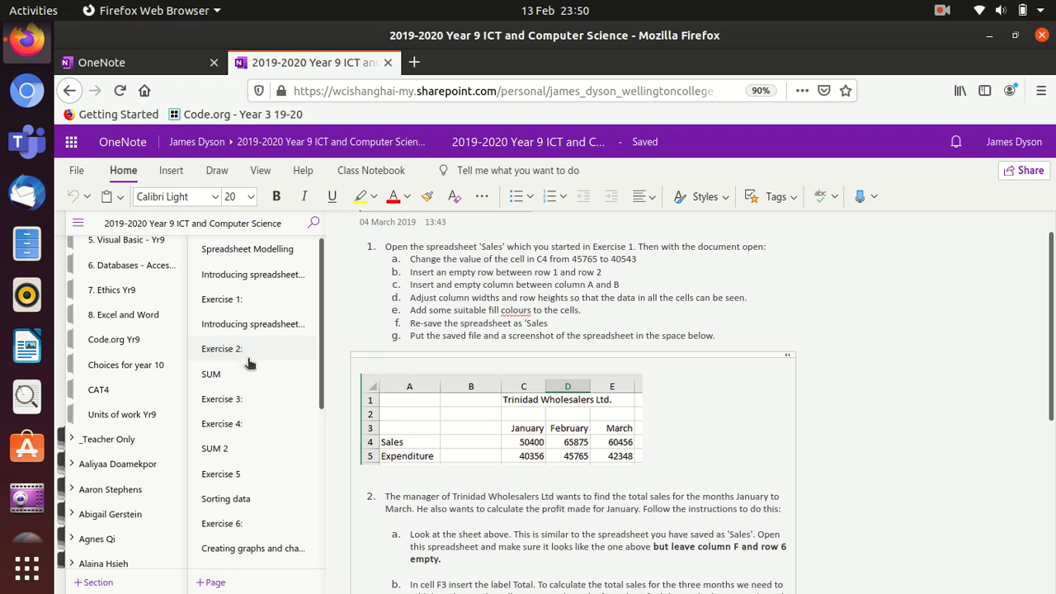
{"action": "mouse_move", "coordinate": [255, 363]}
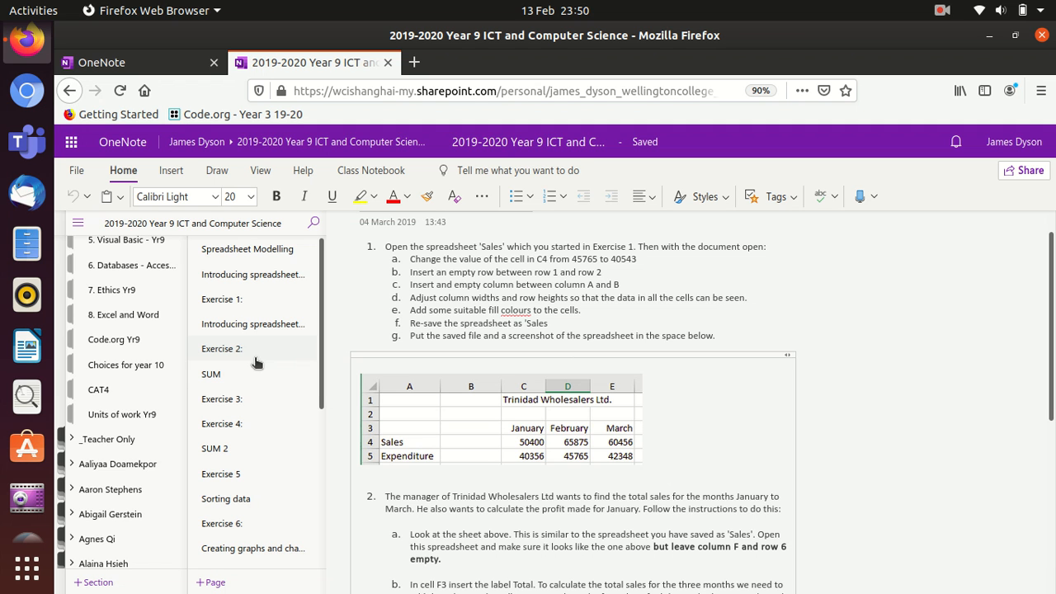